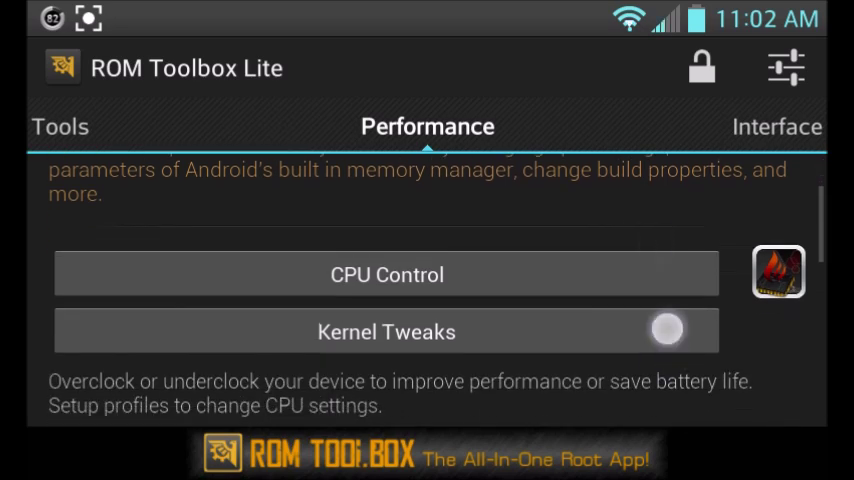
# Scroll through the Performance and Tools features down to Configure Apps2SD and Rebooter, then return home
pyautogui.scroll(-3)
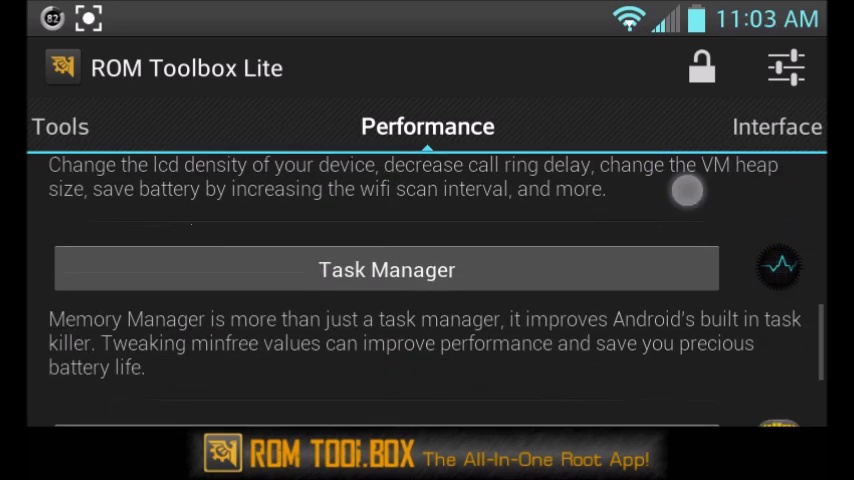
pyautogui.scroll(-3)
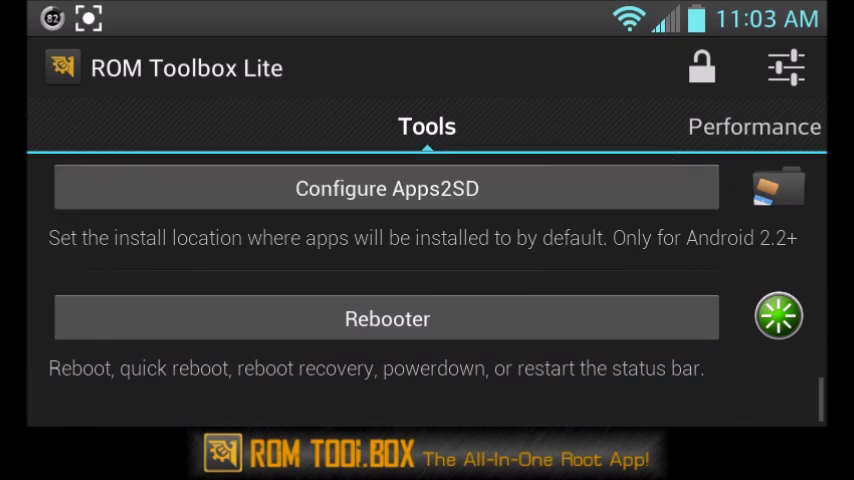
pyautogui.click(388, 188)
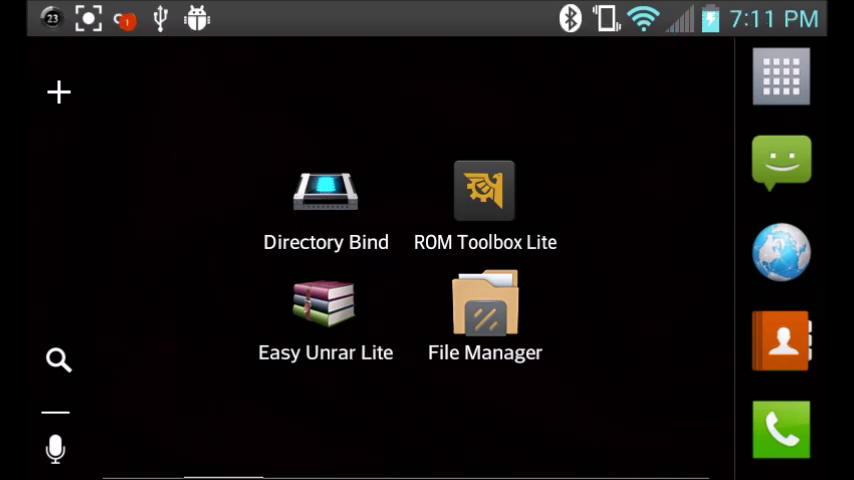
# Launch Directory Bind from the home screen and allow its Superuser request
pyautogui.click(324, 192)
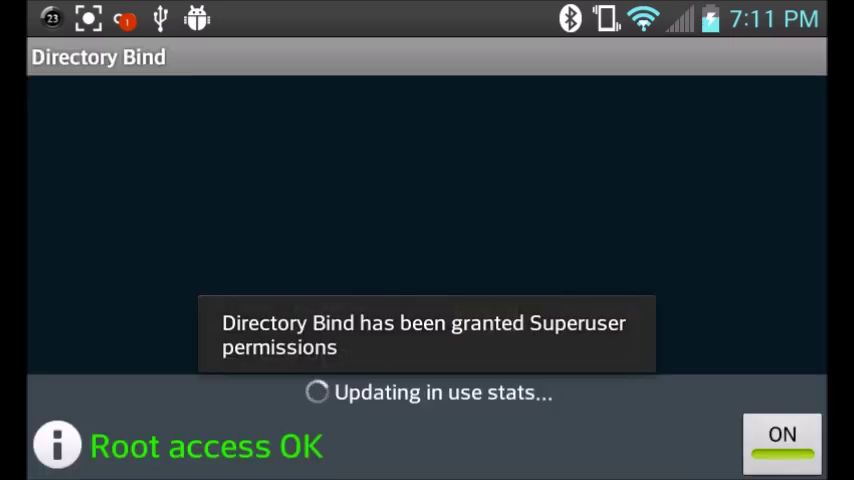
pyautogui.click(782, 440)
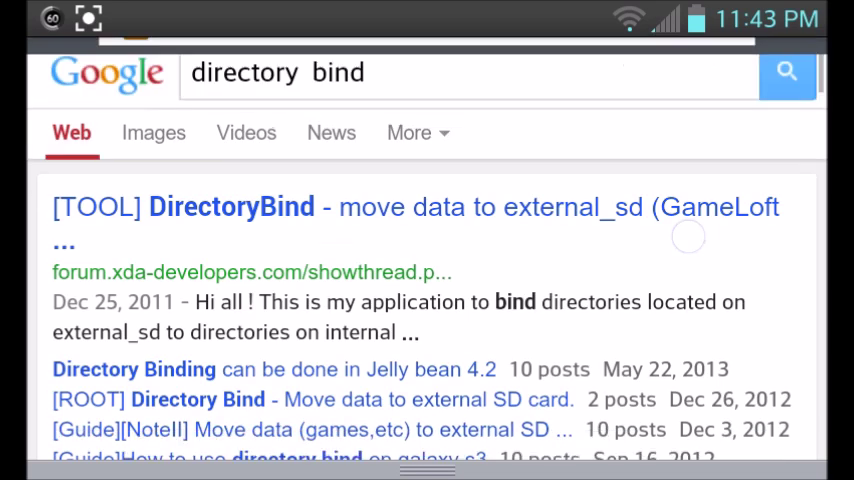
# Open the [TOOL] DirectoryBind XDA thread from the 'directory bind' search results
pyautogui.click(232, 208)
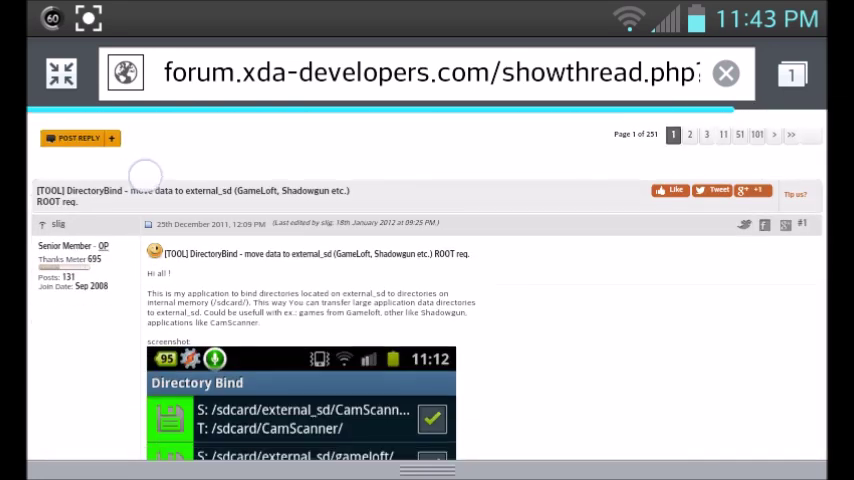
# Scroll the first post down to the Attached Files listing the DirectoryBind APK versions
pyautogui.scroll(-3)
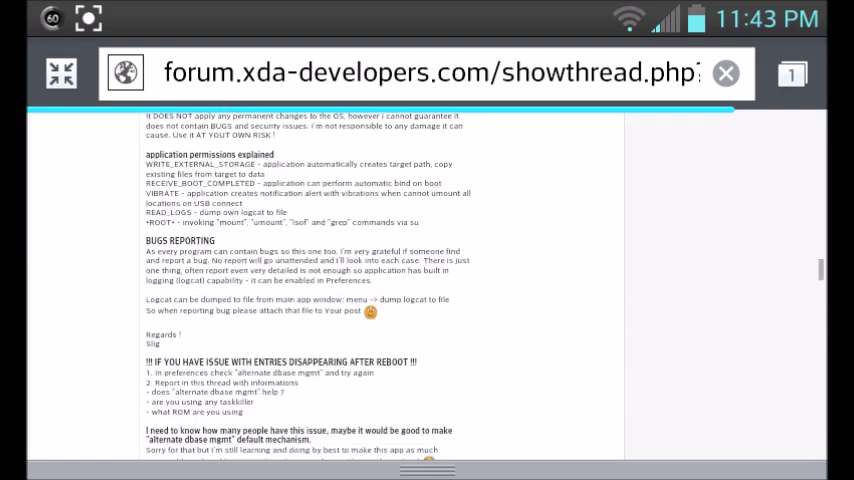
pyautogui.scroll(-3)
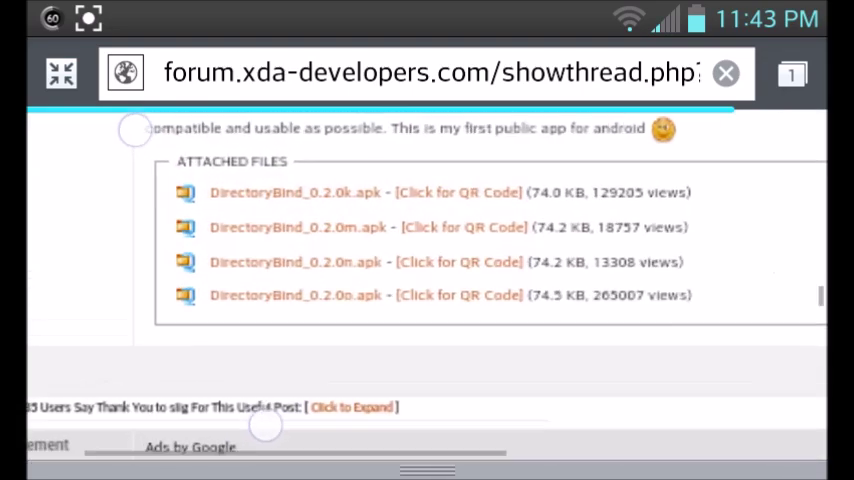
pyautogui.scroll(-3)
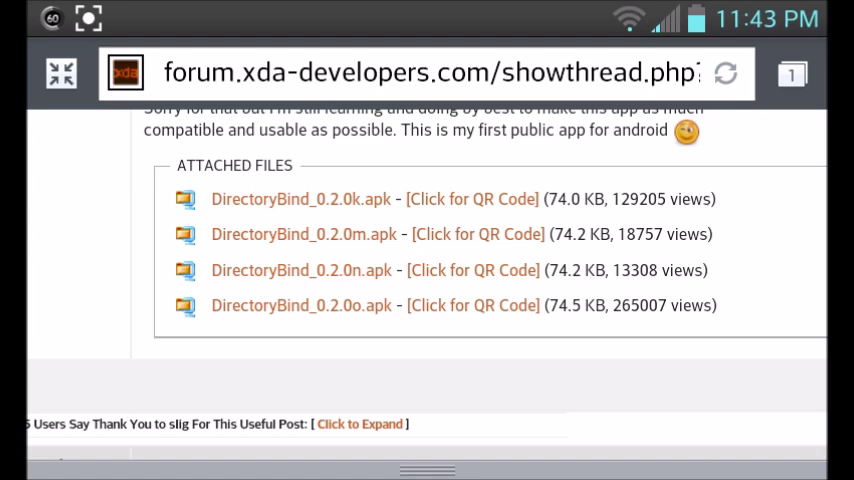
# Download DirectoryBind_0.2.0k.apk and settle the 'File name exists' prompt
pyautogui.click(300, 198)
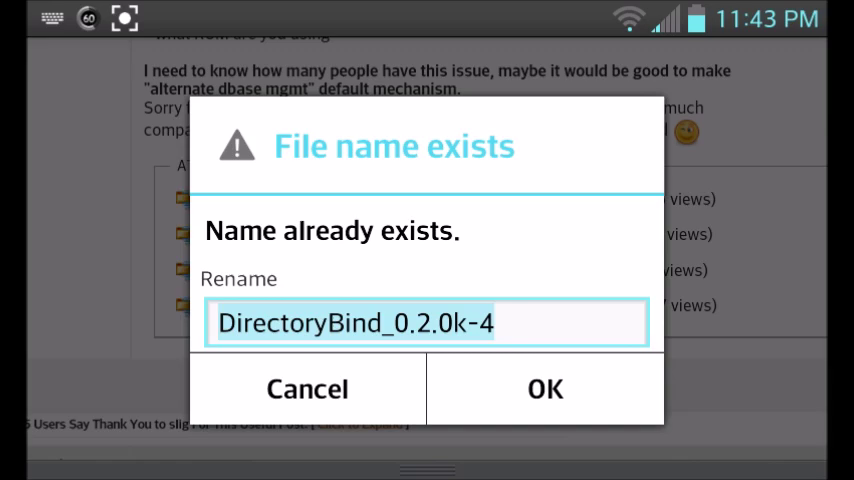
pyautogui.click(544, 388)
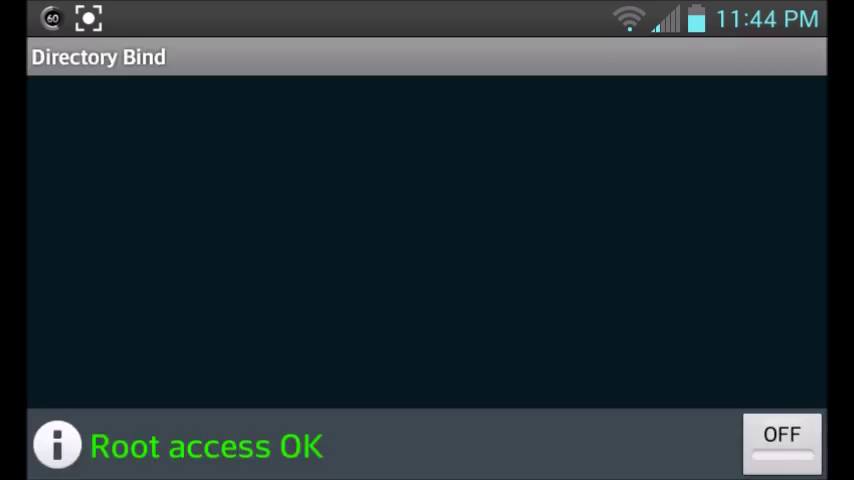
# Leave the empty Directory Bind list for the home screen and swipe to the next page
pyautogui.click(782, 444)
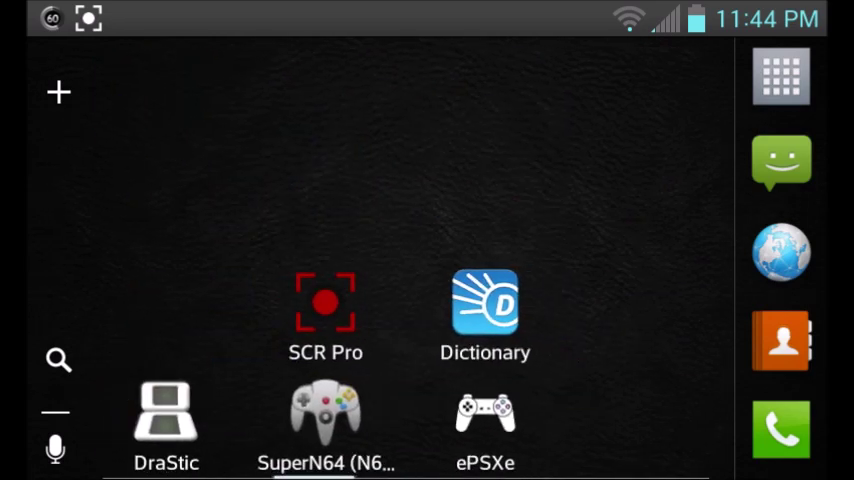
pyautogui.hscroll(-3)
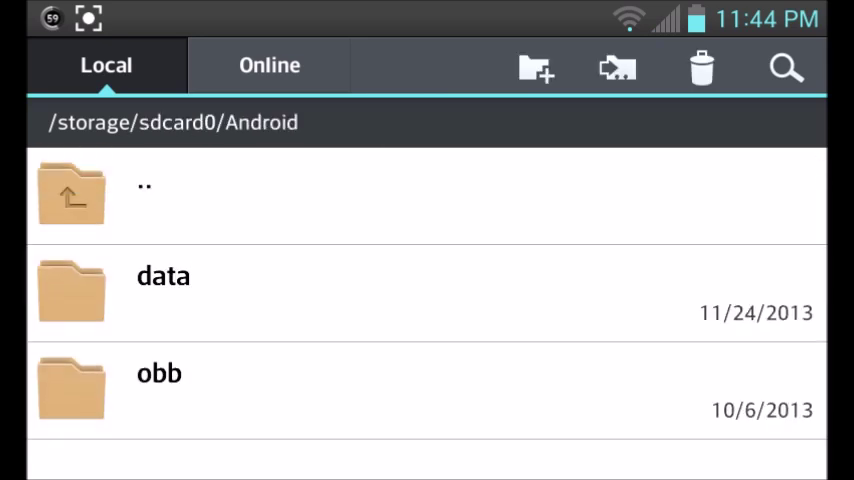
# Check /storage/sdcard0/Android data and obb, go up to external_SD and start a new folder entry
pyautogui.click(164, 290)
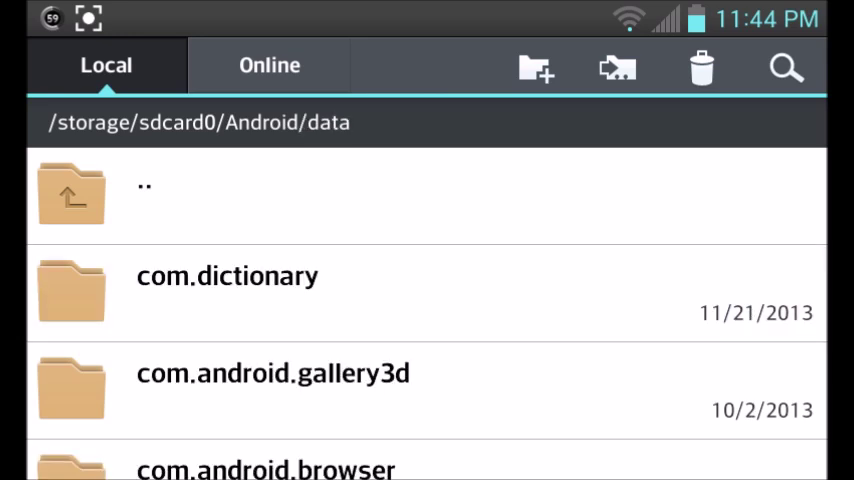
pyautogui.scroll(-3)
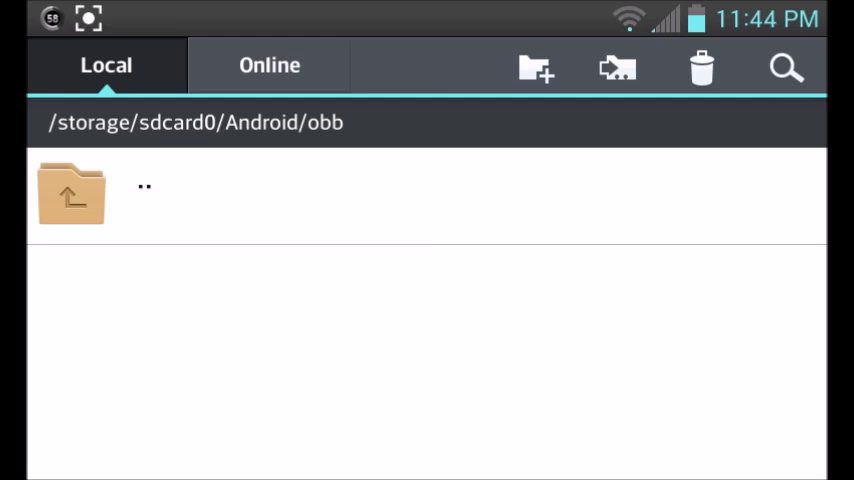
pyautogui.click(72, 192)
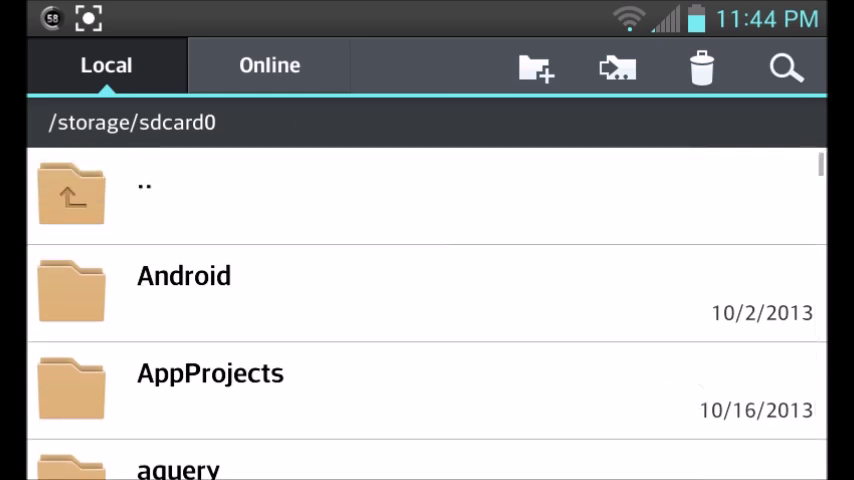
pyautogui.click(72, 196)
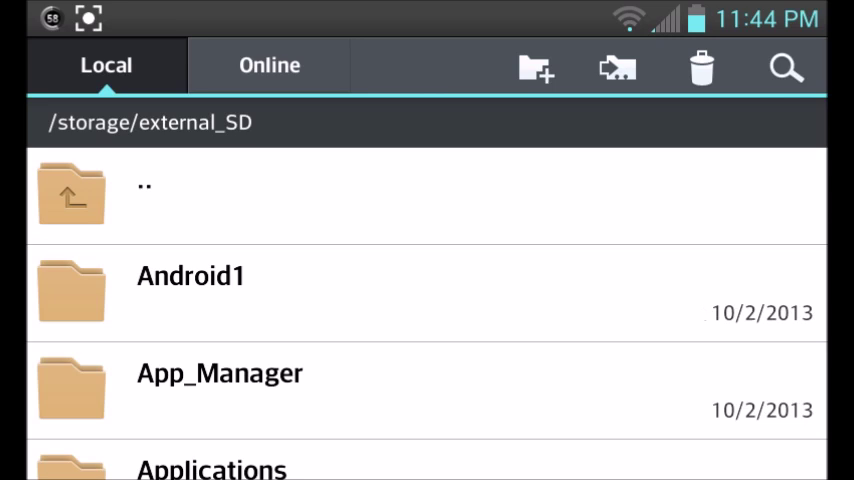
pyautogui.click(536, 68)
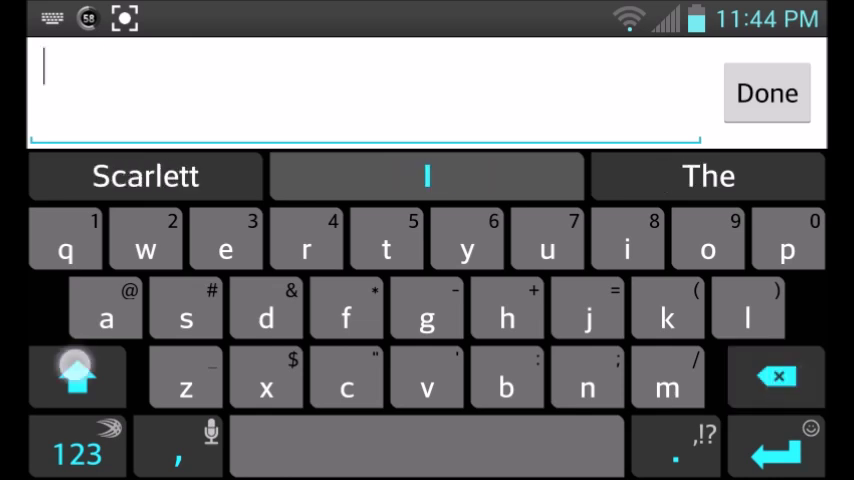
# Name the new external SD folder 'Android' and save it
pyautogui.write('Android')
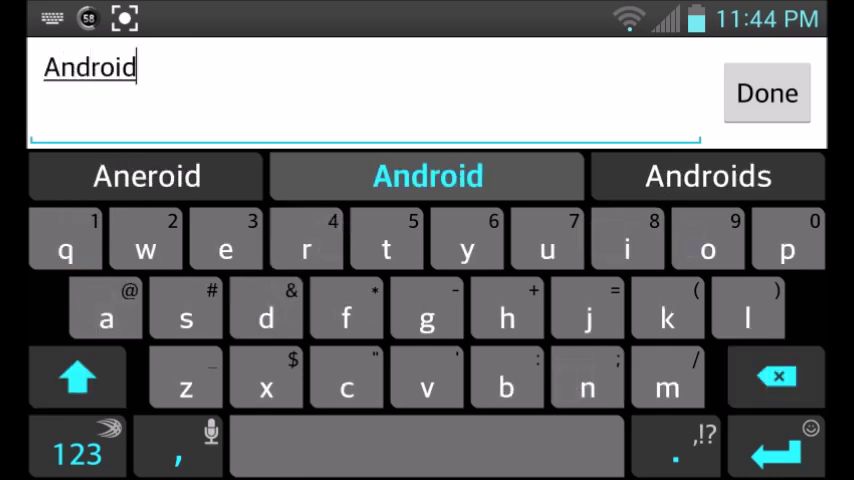
pyautogui.click(768, 92)
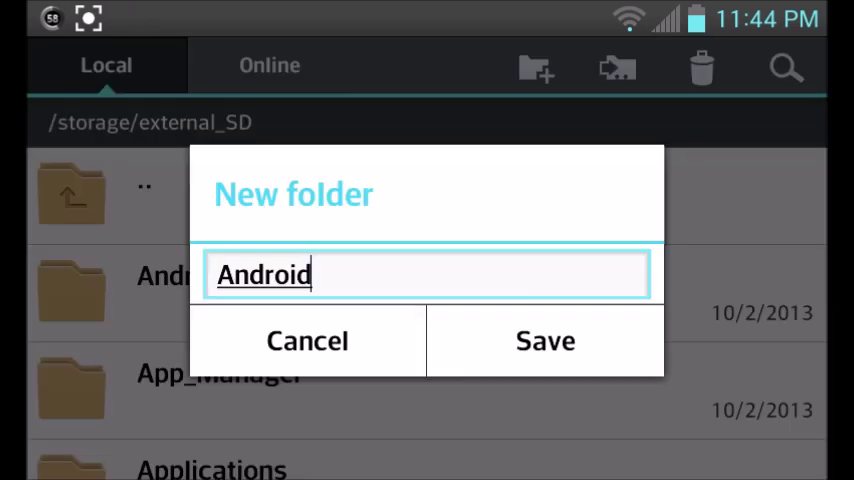
pyautogui.click(544, 340)
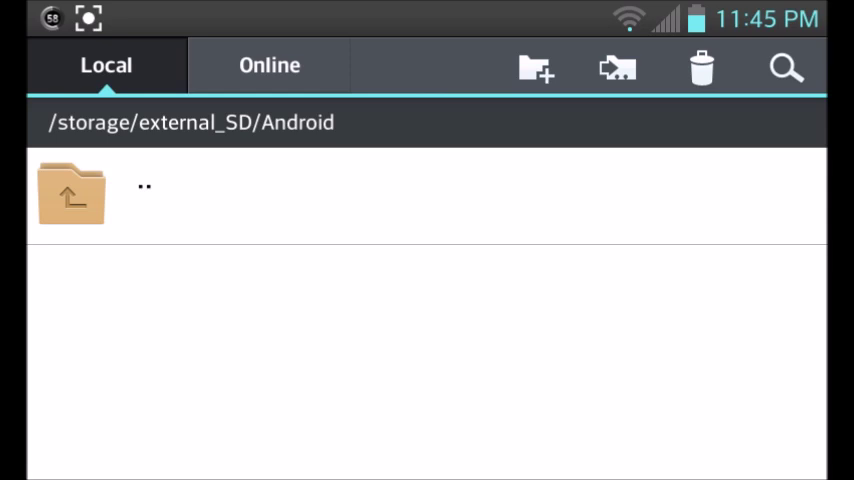
# Create 'data' and 'obb' subfolders inside the external SD Android folder
pyautogui.click(72, 194)
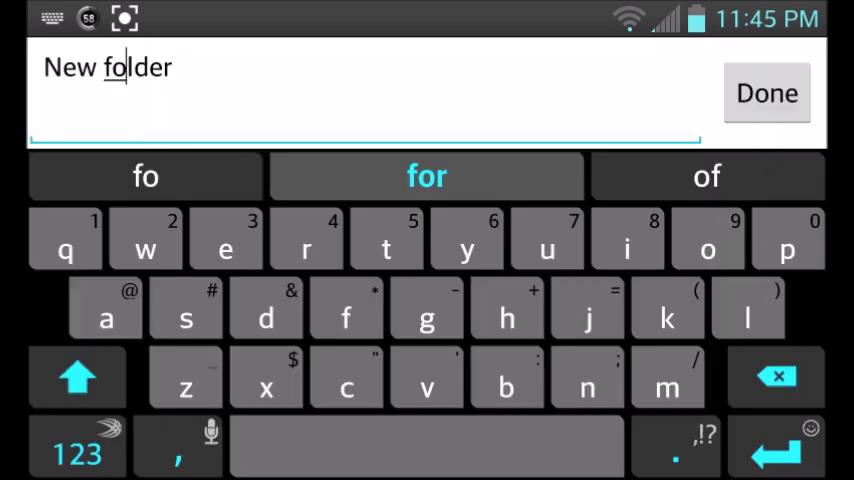
pyautogui.click(172, 68)
pyautogui.write('obb')
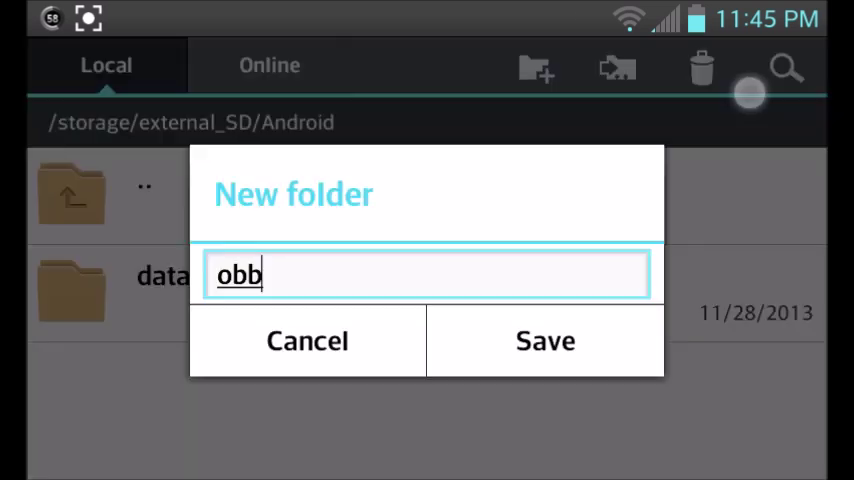
pyautogui.click(544, 340)
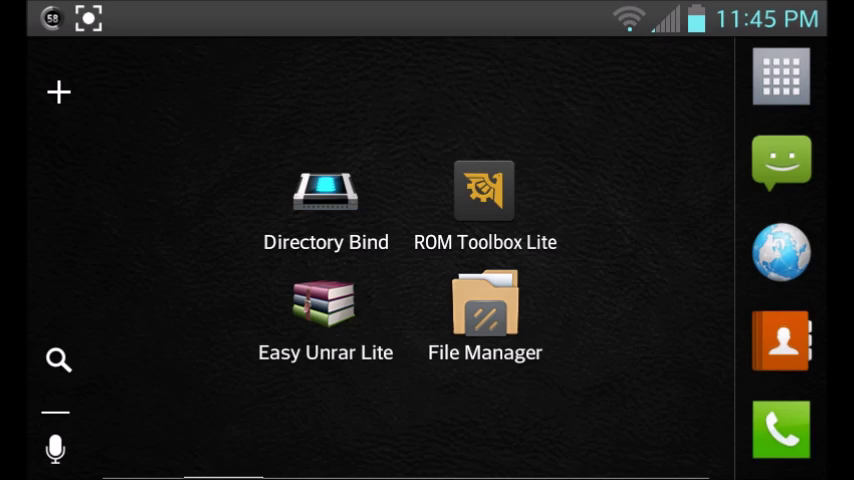
# Relaunch Directory Bind and add a new binding entry for source and target paths
pyautogui.click(324, 190)
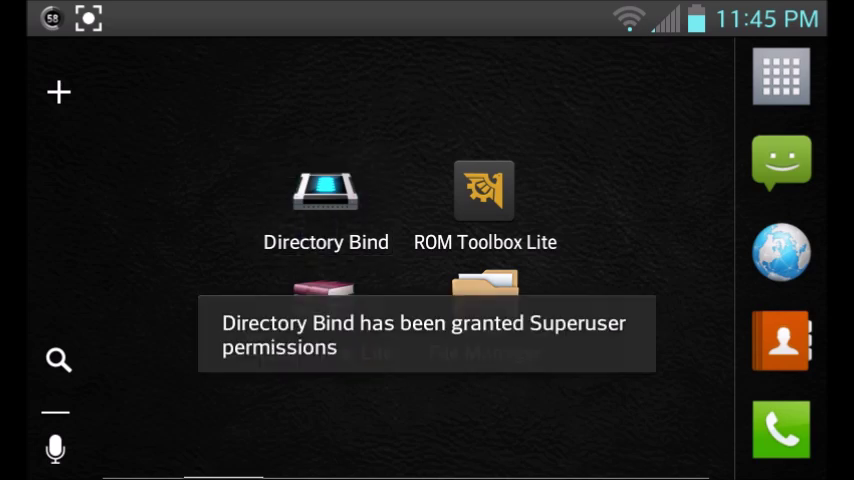
pyautogui.click(324, 200)
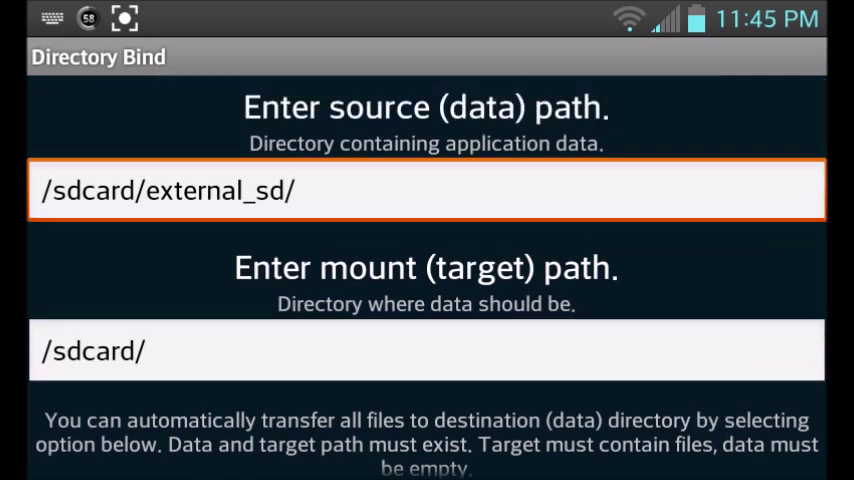
# Set the new entry's source data path to /sdcard/Android/ from the folder browser
pyautogui.click(42, 192)
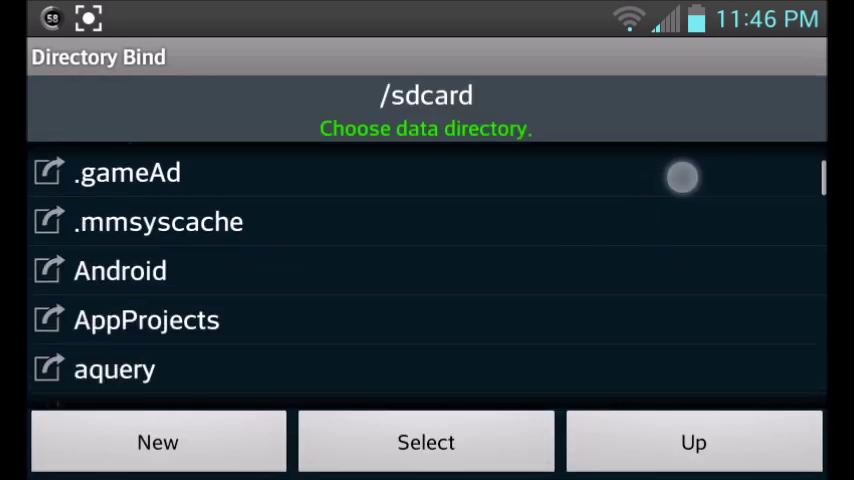
pyautogui.click(120, 270)
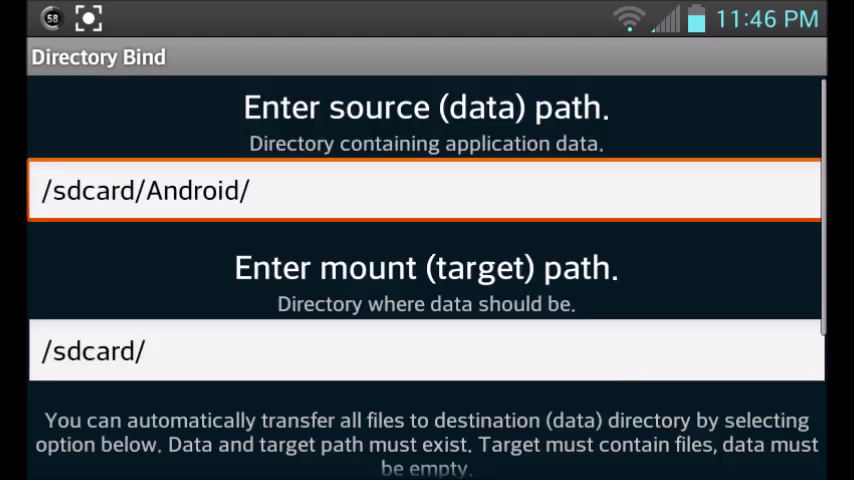
# Set the mount target path to /sdcard/Android/ as well
pyautogui.click(424, 352)
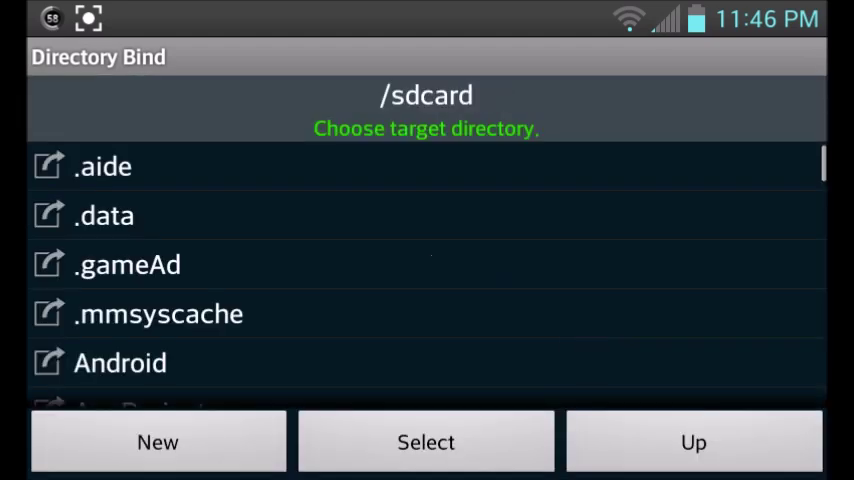
pyautogui.click(120, 362)
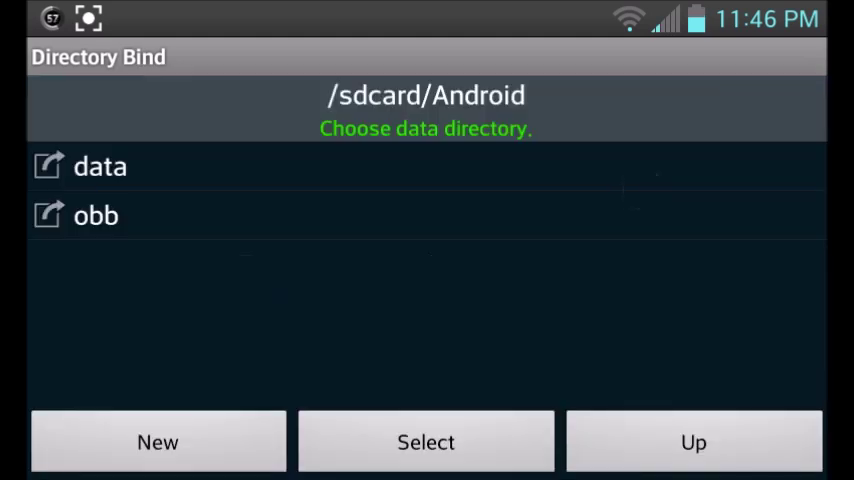
pyautogui.click(424, 442)
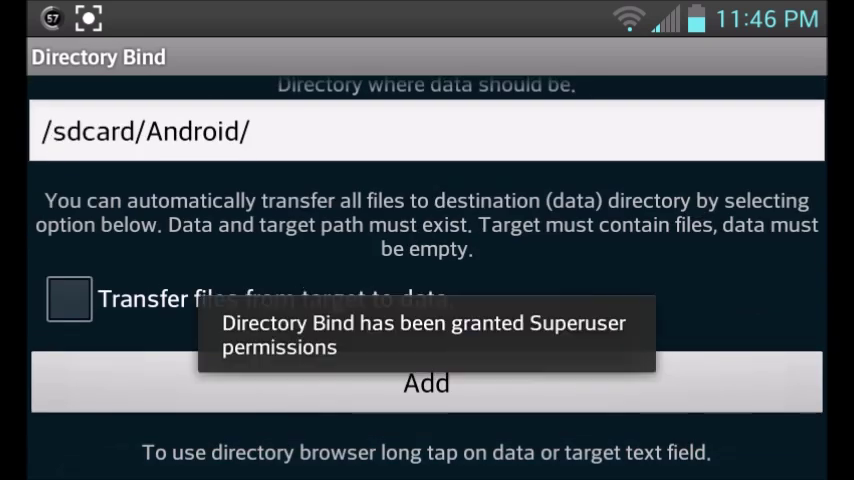
# Add the /sdcard/Android/ binding and confirm it shows enabled with a green check
pyautogui.click(426, 382)
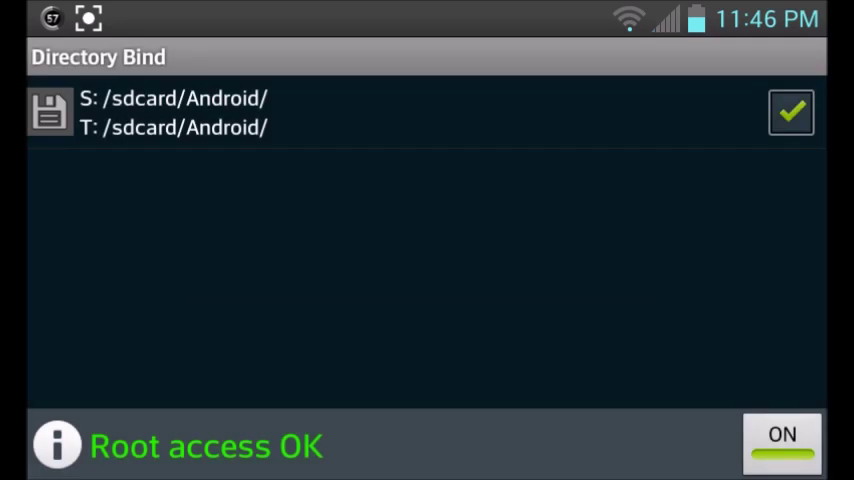
pyautogui.click(48, 112)
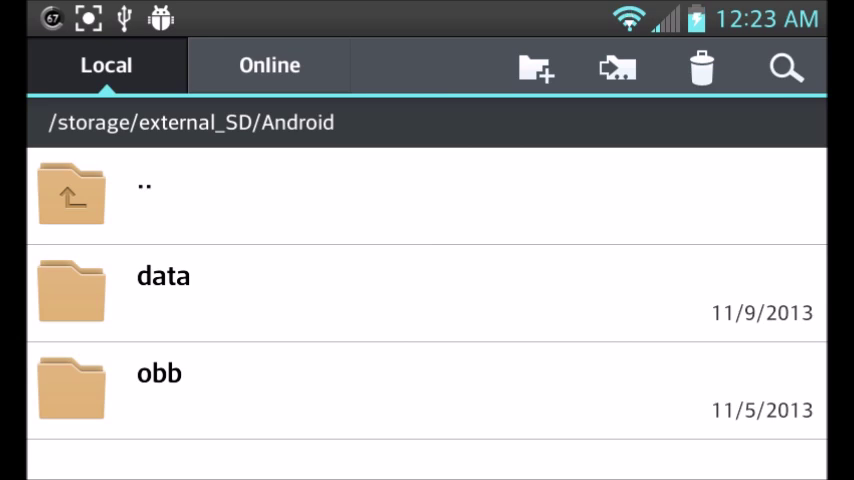
# Return to the home screen and pull down the notification panel
pyautogui.click(72, 192)
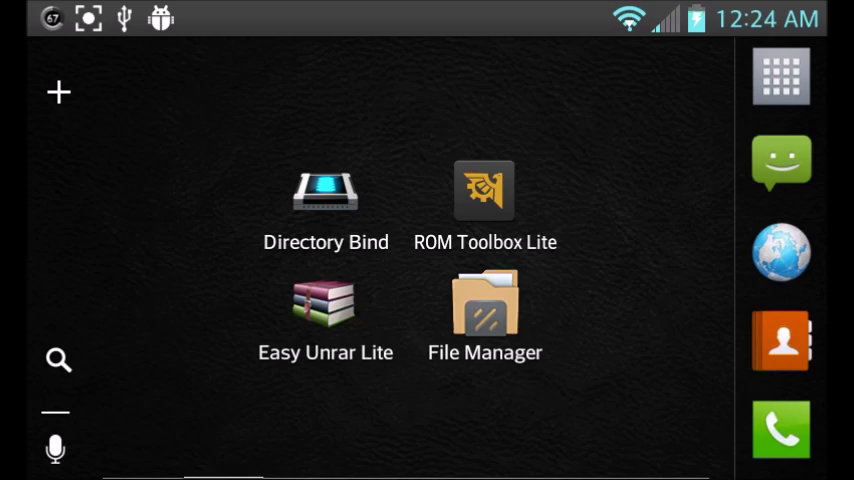
pyautogui.moveTo(428, 10); pyautogui.dragTo(428, 300)
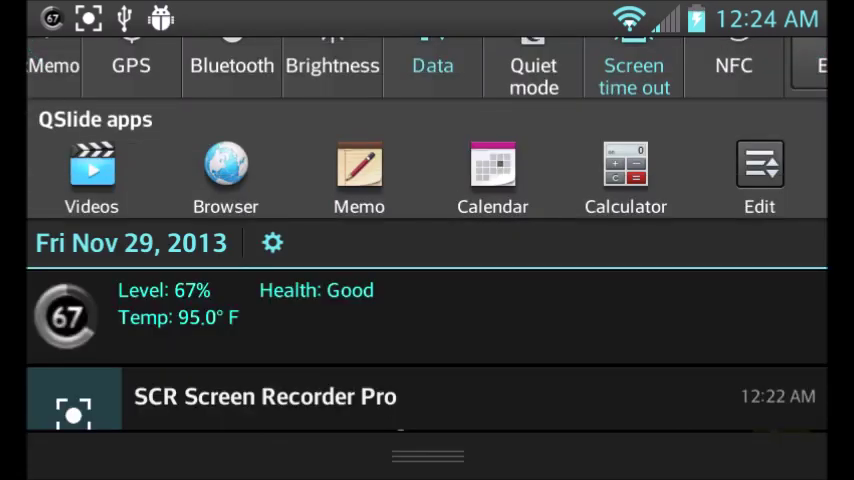